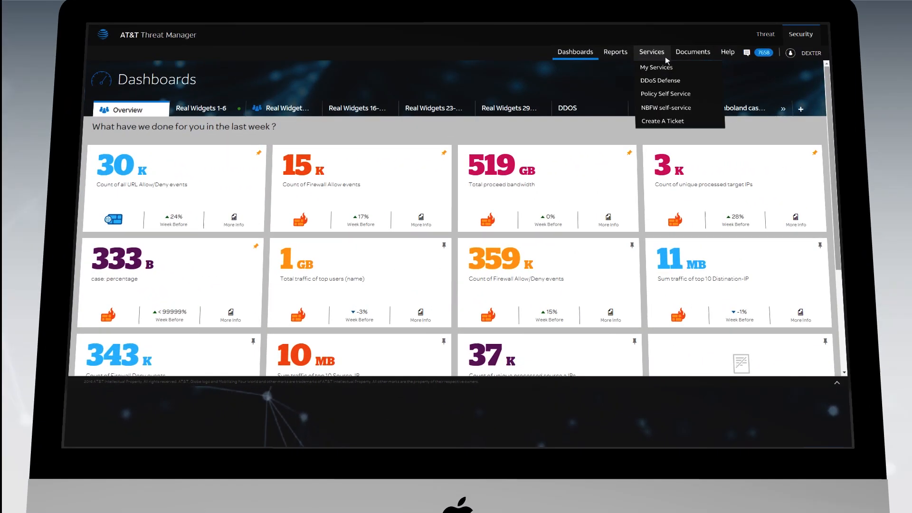
Step: Go to Services > Policy Self Service to list all 5537 tickets
{"action": "left_click", "coordinate": [665, 94]}
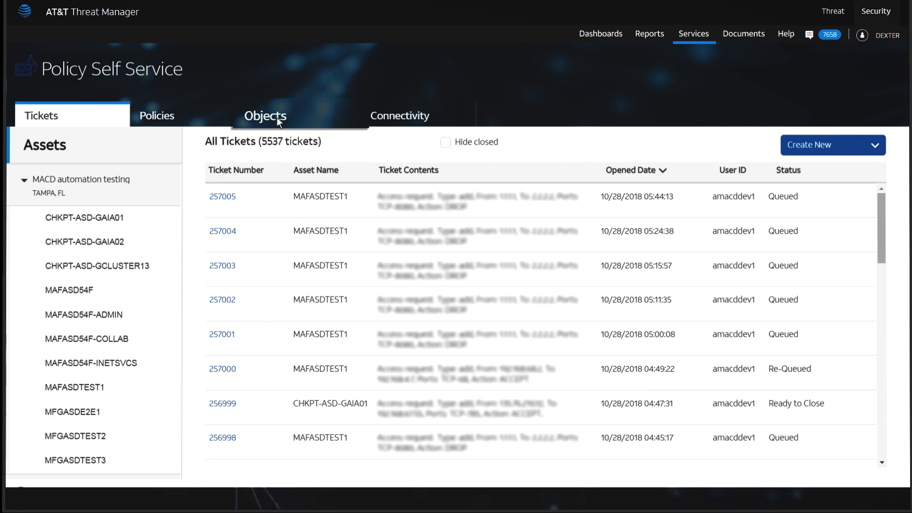
{"action": "mouse_move", "coordinate": [388, 142]}
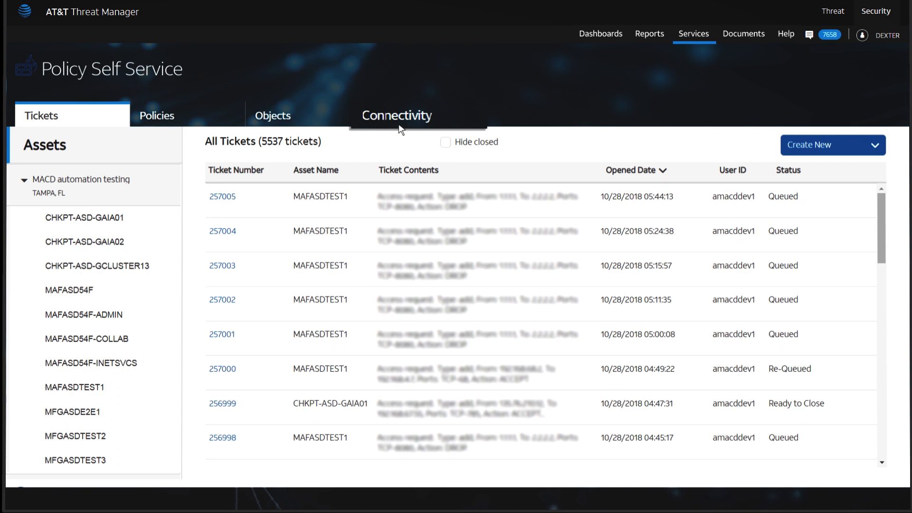
Step: Switch to the Connectivity tab for source 192.168.3.1, destination 192.168.4.5, service TCP-89
{"action": "left_click", "coordinate": [396, 115]}
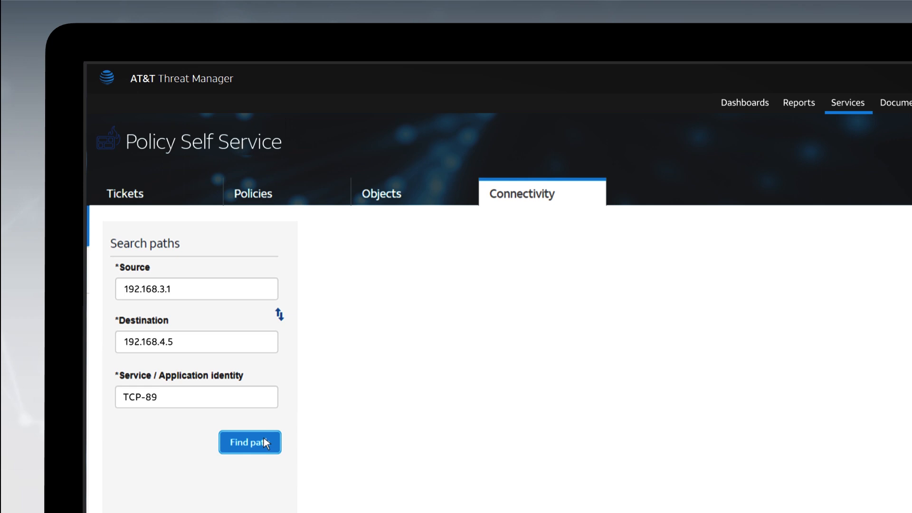
Step: Run Find path for the TCP-89 flow, revealing a block at MAFASDTEST1
{"action": "left_click", "coordinate": [251, 443]}
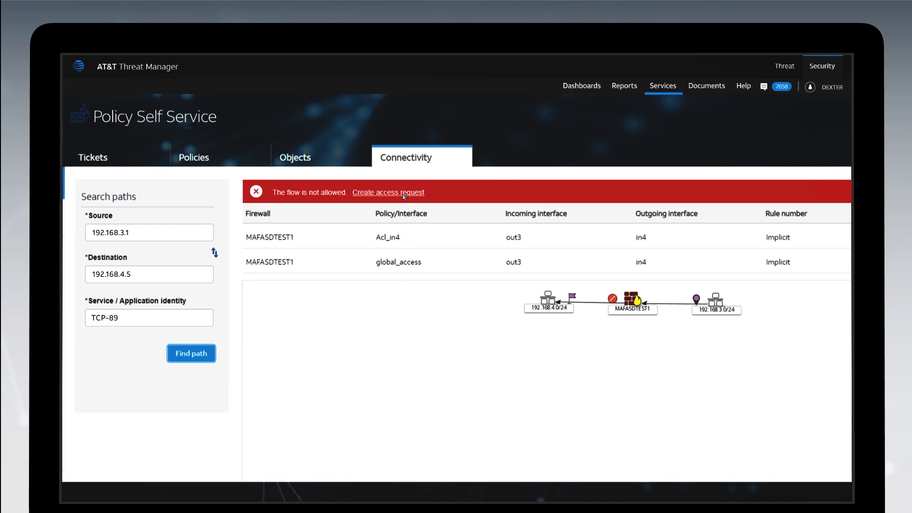
Step: Create an access request for the blocked flow with source 192.168.3.1
{"action": "left_click", "coordinate": [388, 193]}
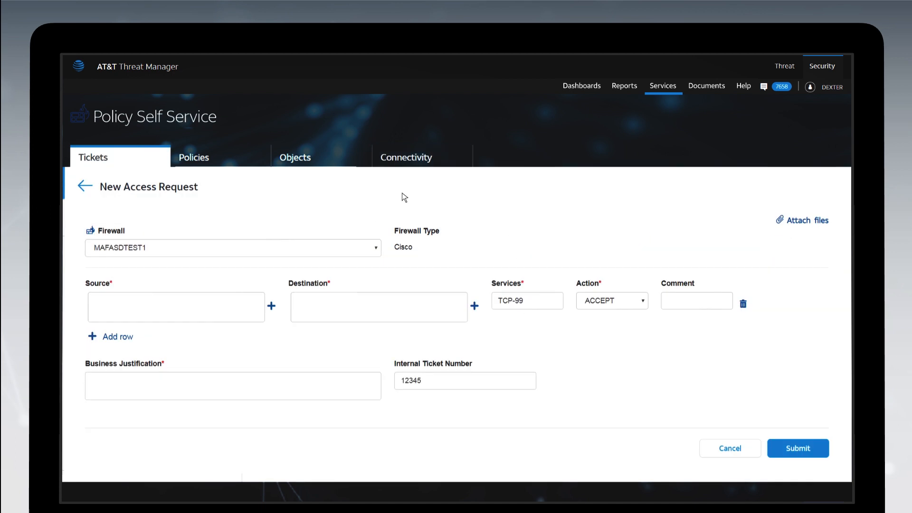
{"action": "type", "text": "192.168.3.1"}
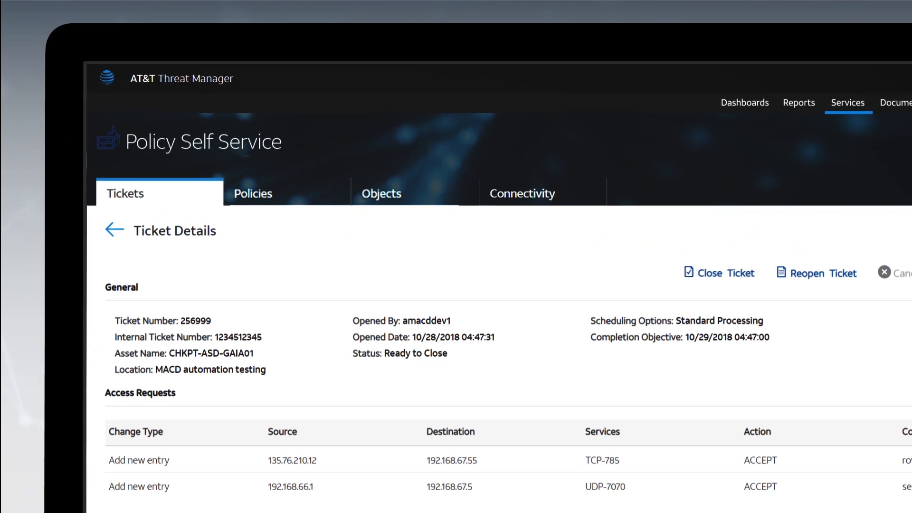
{"action": "mouse_move", "coordinate": [742, 281]}
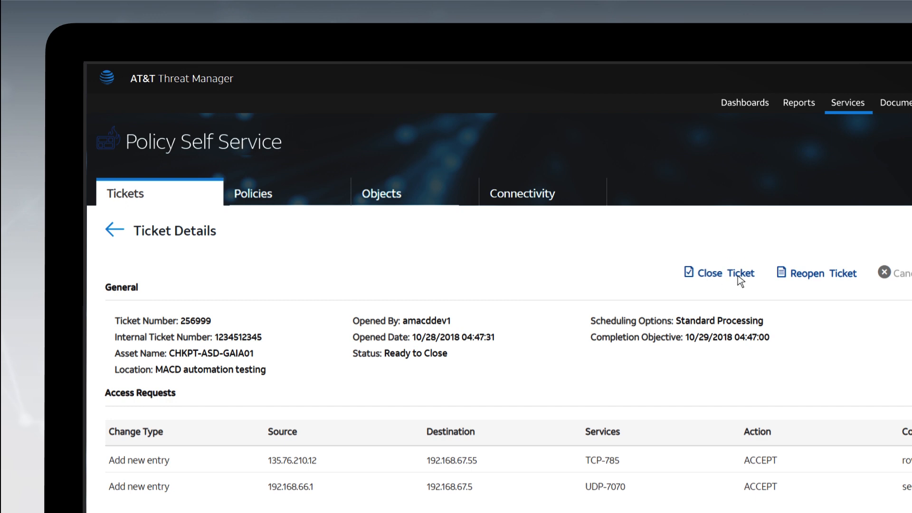
Step: Close ticket 256999 on CHKPT-ASD-GAIA01
{"action": "left_click", "coordinate": [724, 273]}
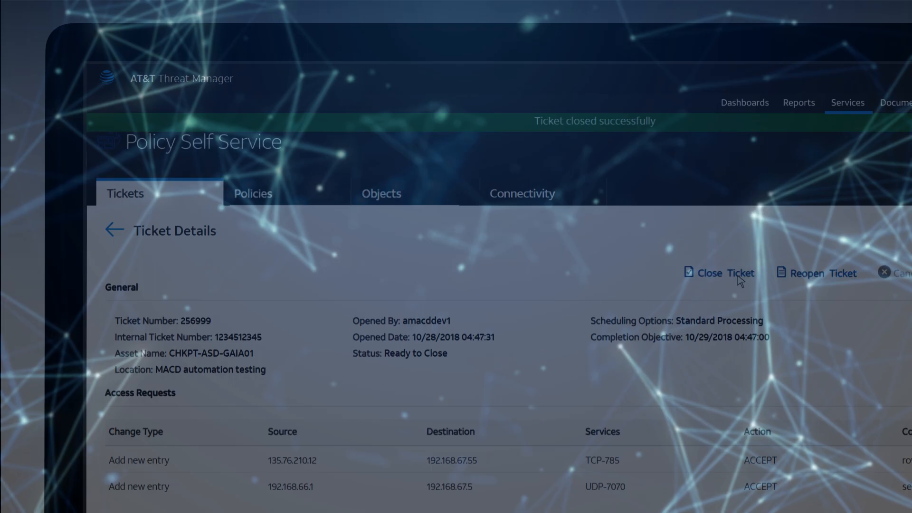
{"action": "left_click", "coordinate": [253, 193]}
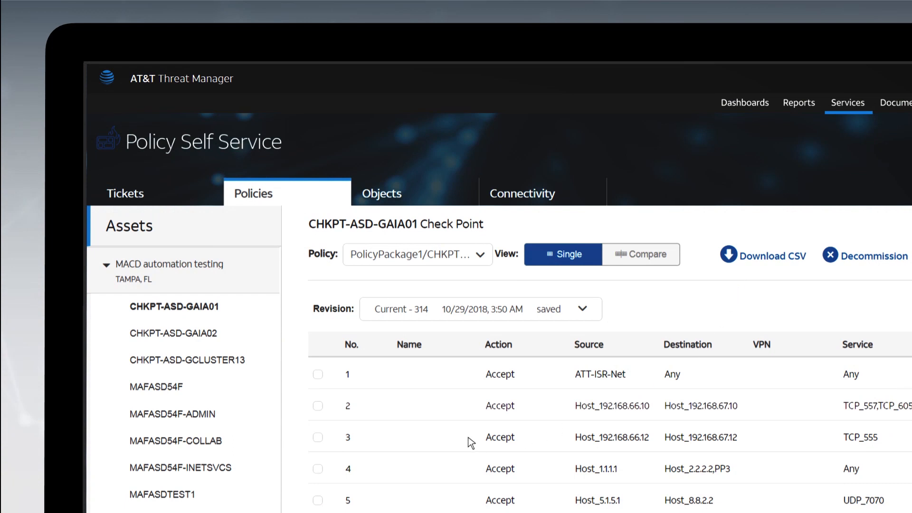
Step: Tick rule 2 and compare revision 314 against installed revision 309
{"action": "left_click", "coordinate": [266, 347]}
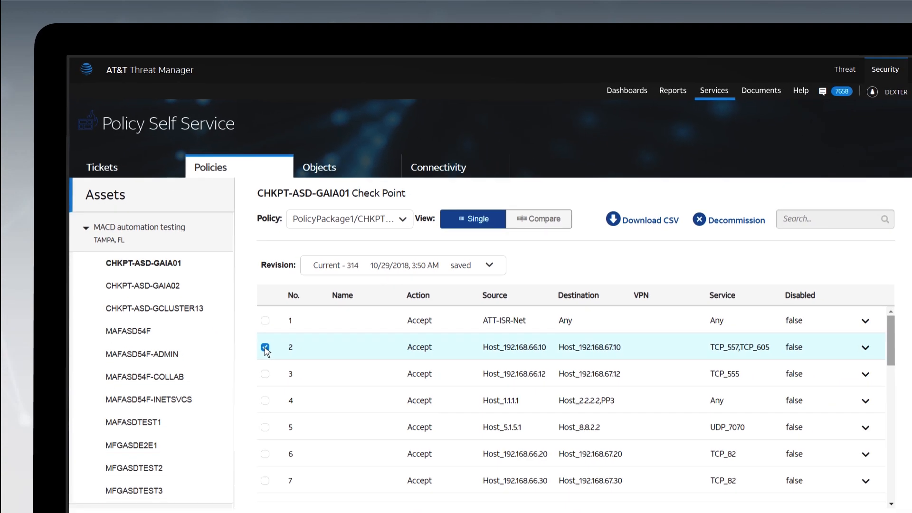
{"action": "left_click", "coordinate": [266, 347]}
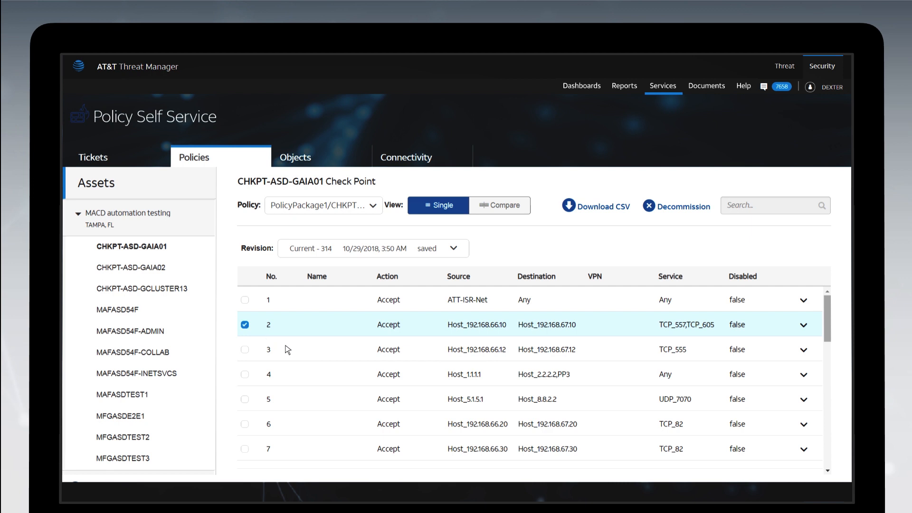
{"action": "mouse_move", "coordinate": [521, 267]}
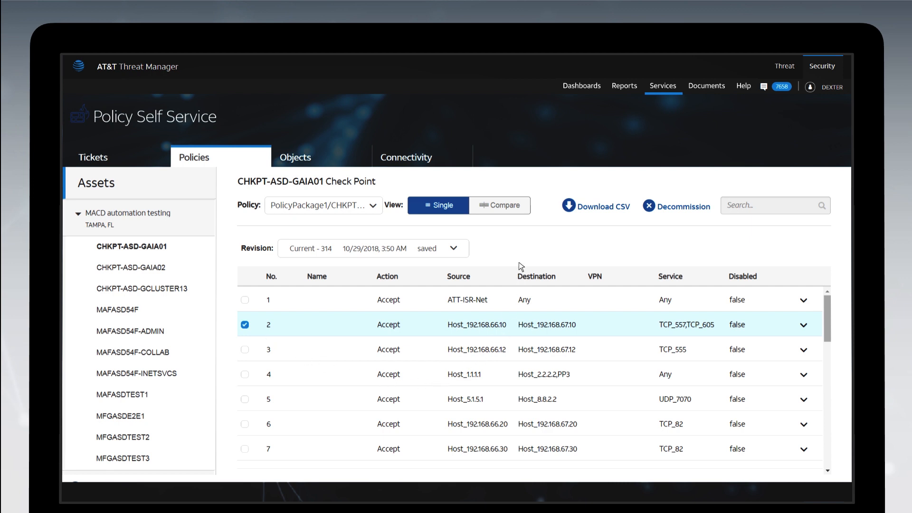
{"action": "left_click", "coordinate": [499, 205]}
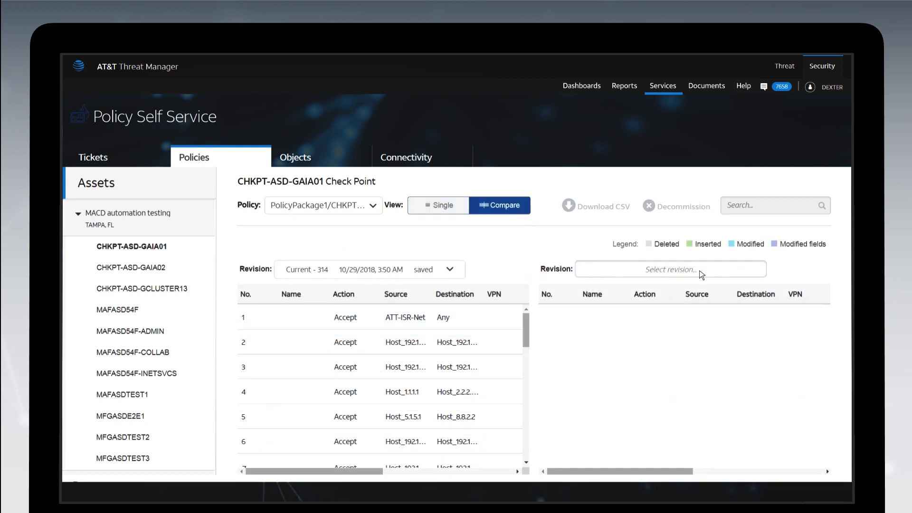
{"action": "left_click", "coordinate": [669, 269]}
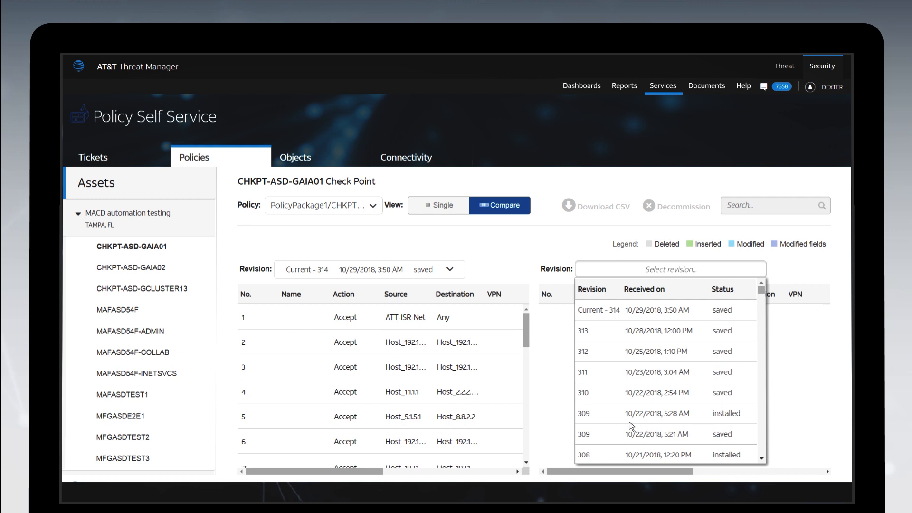
{"action": "left_click", "coordinate": [657, 413]}
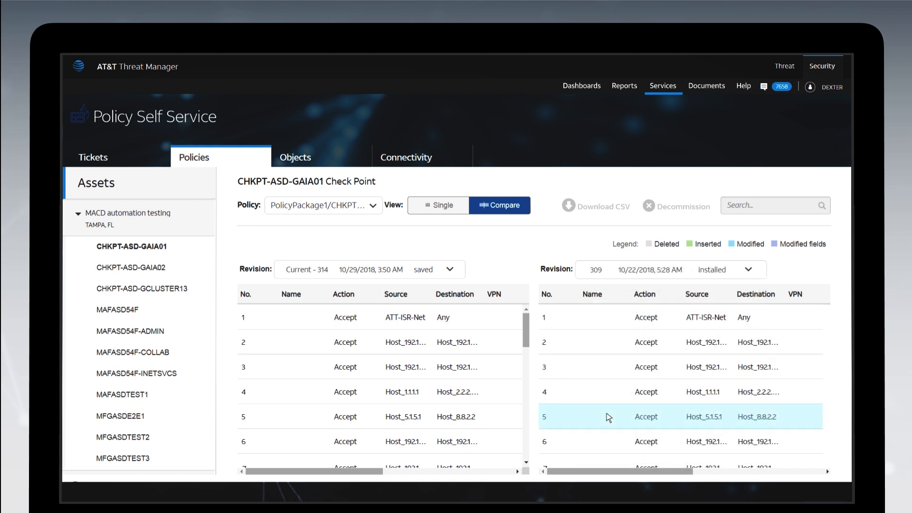
{"action": "left_click", "coordinate": [296, 157]}
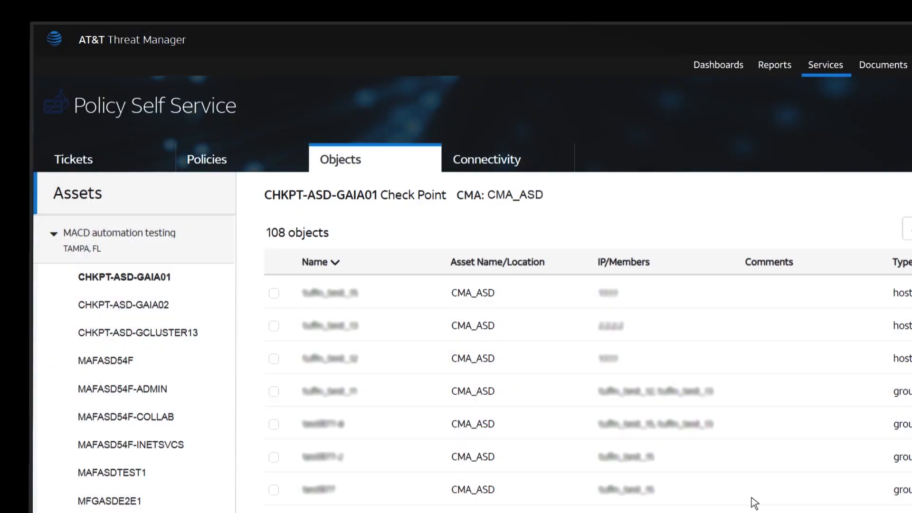
Step: Check the first group object, tuffin_test_11 on CMA_ASD
{"action": "left_click", "coordinate": [261, 364]}
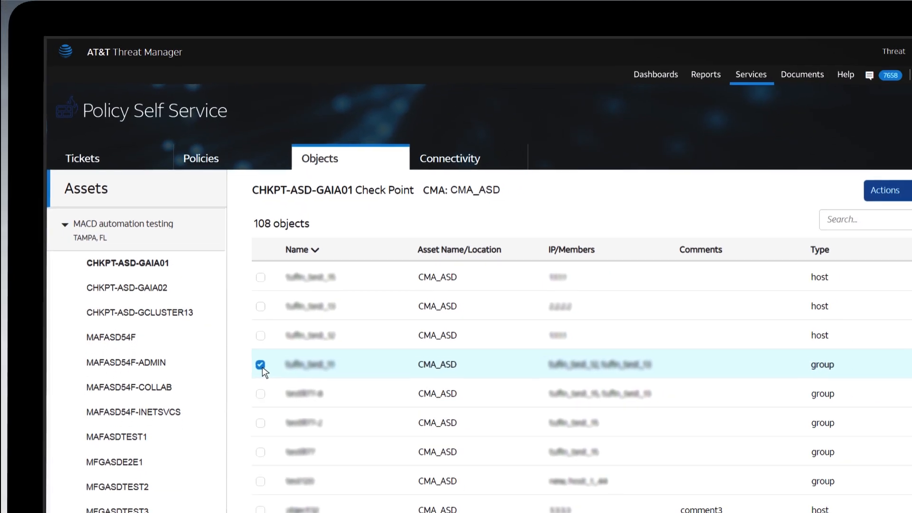